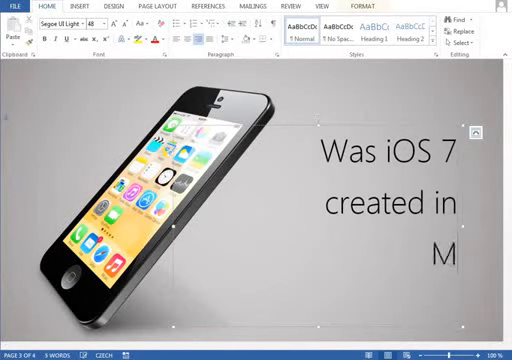
# Complete the title question with 'icrosoft Word?' so it asks whether iOS 7 was made in Microsoft Word
pyautogui.write('icrosoft Word?')
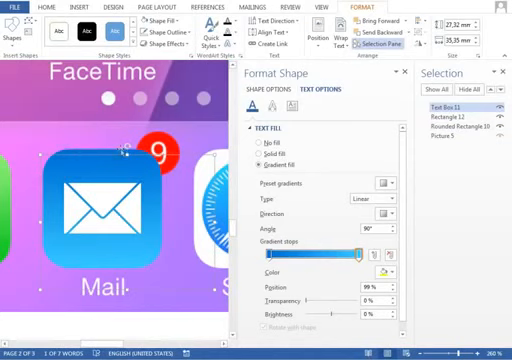
# Select the icon label text to reveal its gradient text fill stops in Format Shape
pyautogui.moveTo(352, 256); pyautogui.dragTo(280, 256)
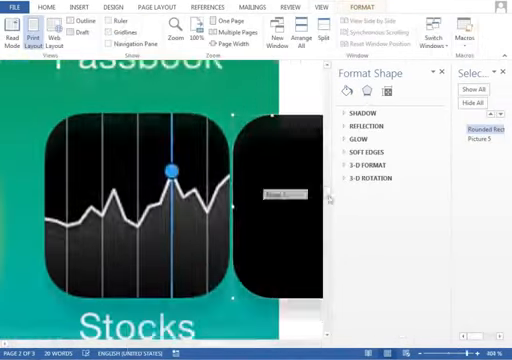
# Show the Stocks icon's black rounded square, white graph line and blue marker shapes
pyautogui.click(74, 8)
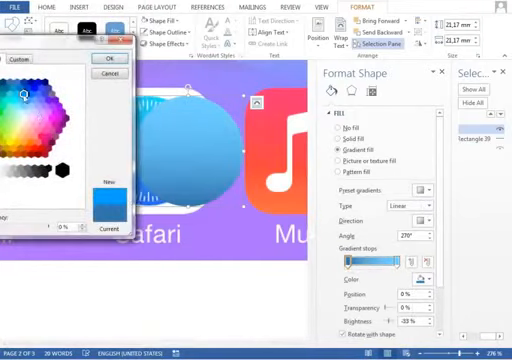
# Inspect a Music gradient stop in More Colors and a shape's Layout Position settings
pyautogui.click(100, 58)
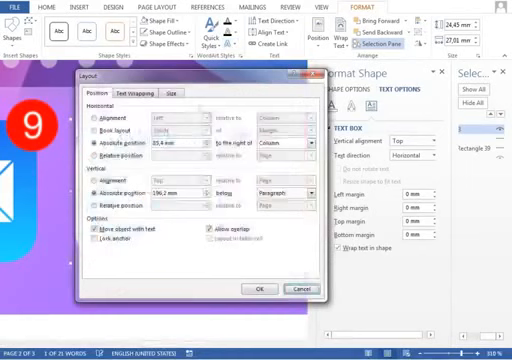
pyautogui.click(260, 288)
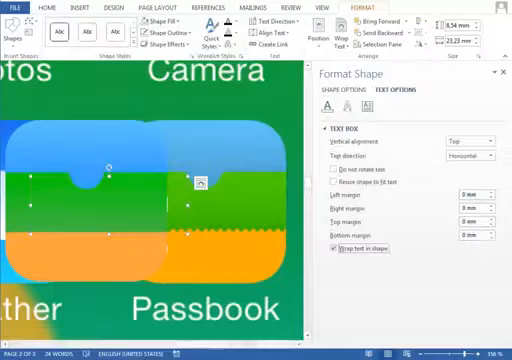
# Add the Passbook icon's dotted tear line and adjust its text box options in Format Shape
pyautogui.click(74, 6)
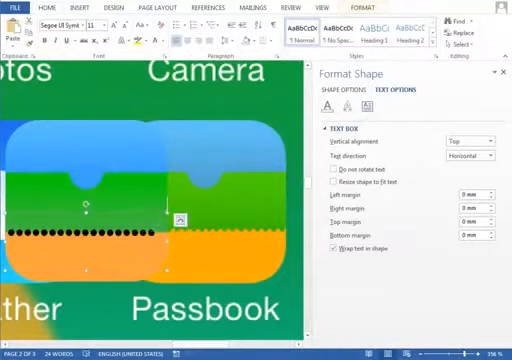
pyautogui.click(342, 88)
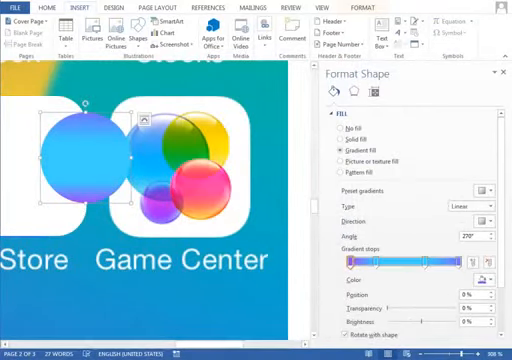
# Set a custom-stop gradient fill on a Game Center bubble circle
pyautogui.click(352, 92)
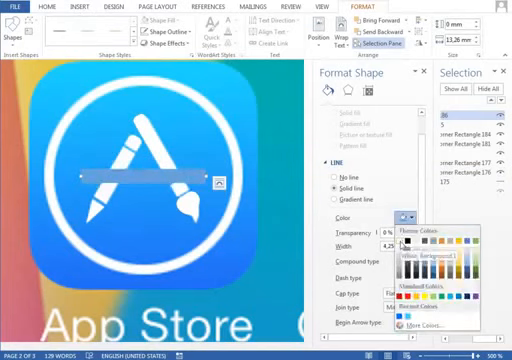
# Choose the line colour for the App Store icon's A strokes
pyautogui.click(68, 8)
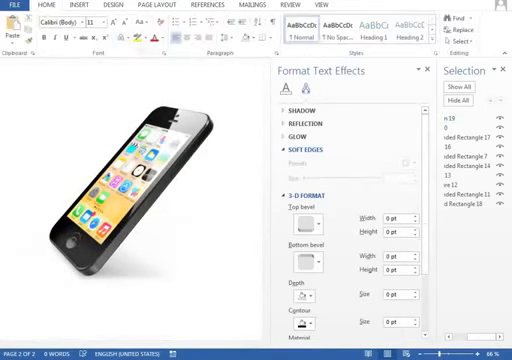
# Set the phone body's top and bottom bevel, depth and contour in 3-D Format
pyautogui.click(92, 6)
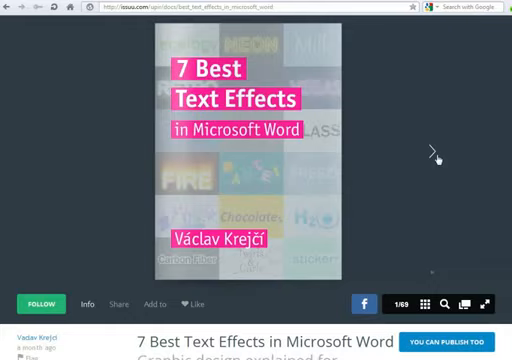
# Flip past the cover to the publication's first inside spread
pyautogui.click(464, 152)
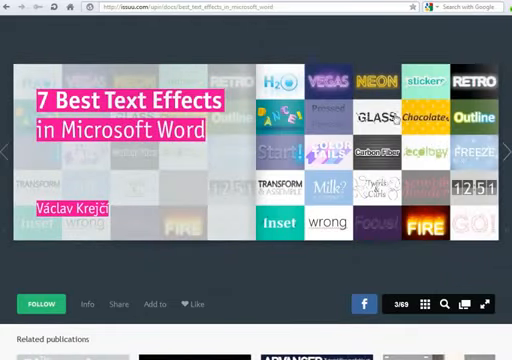